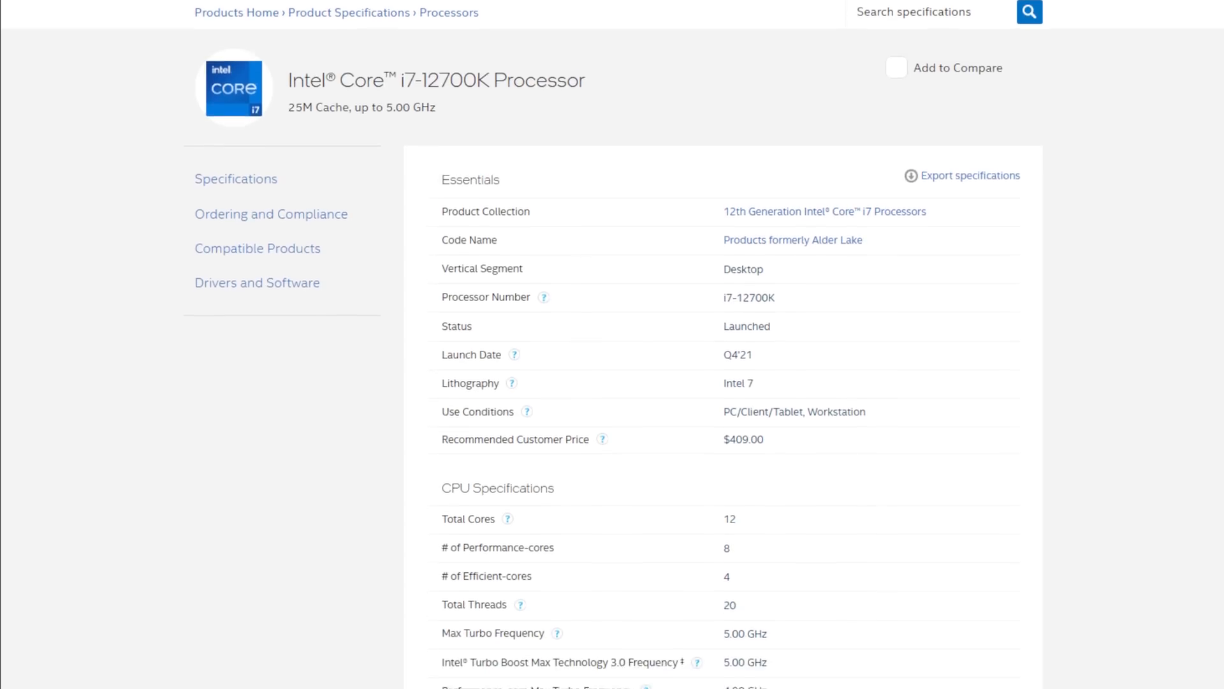
Scroll to the i7-12700K Memory Specifications showing ECC Memory Supported: Yes
scroll("down", 3)
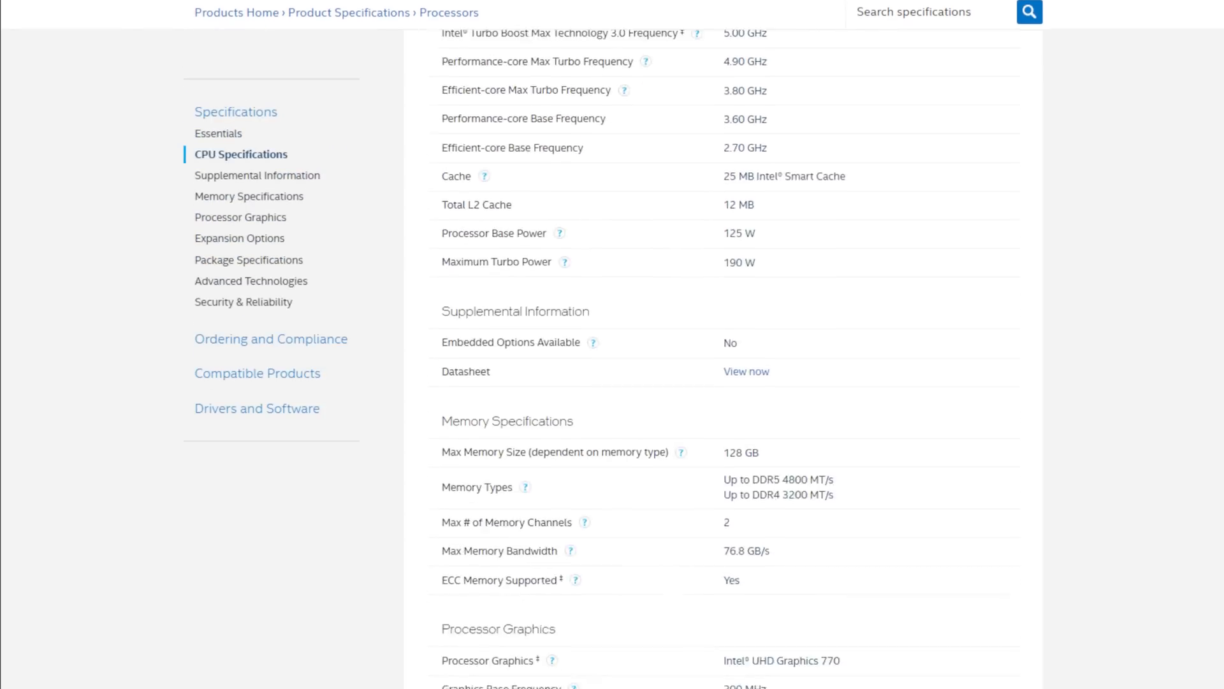
scroll("down", 3)
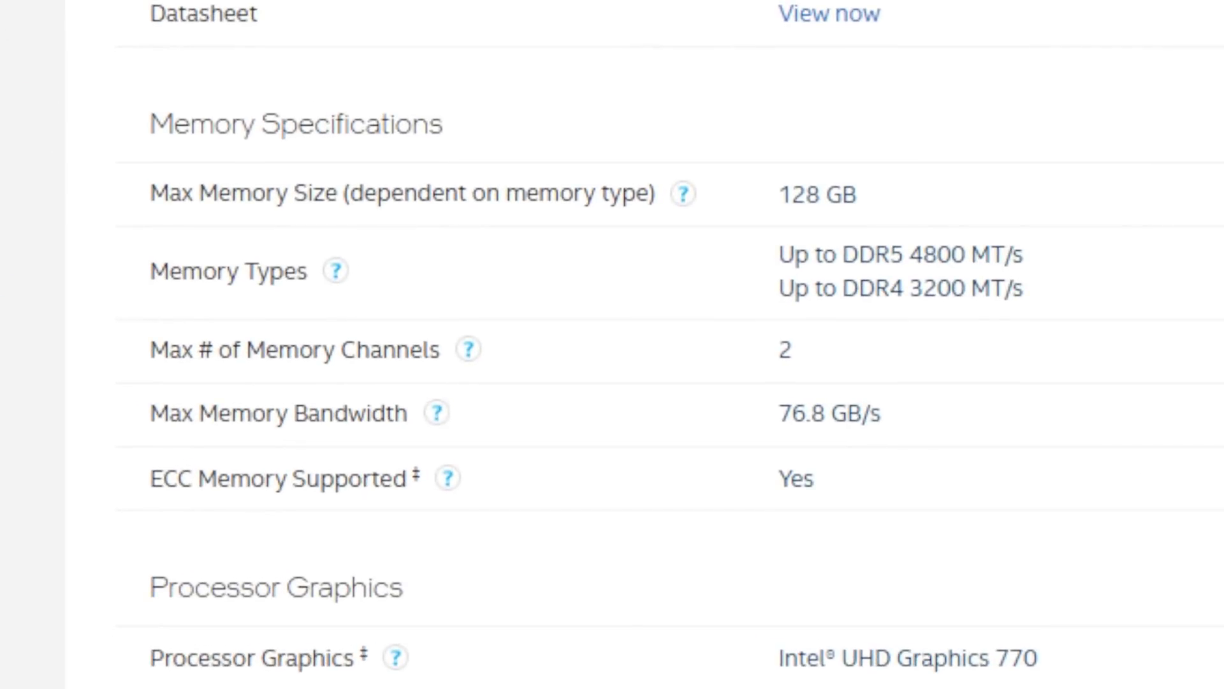
double_click(794, 479)
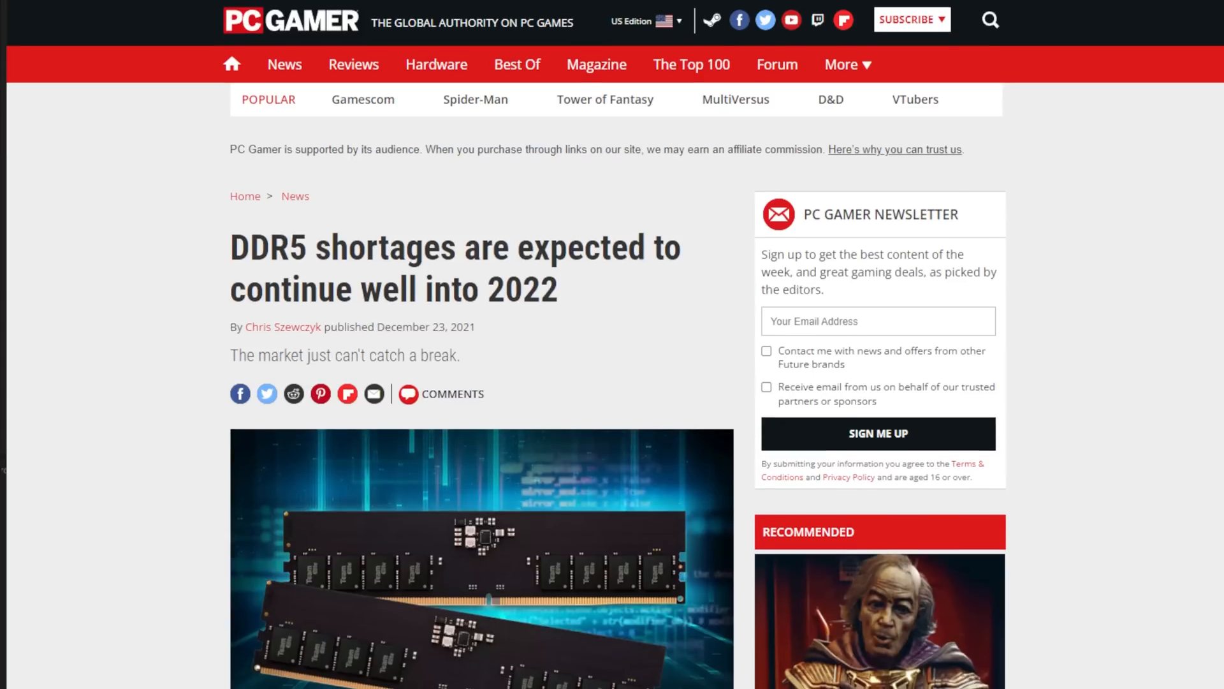
Scroll past the header image through the opening paragraphs to the Micron CEO's DDR5 supply quote
scroll("down", 3)
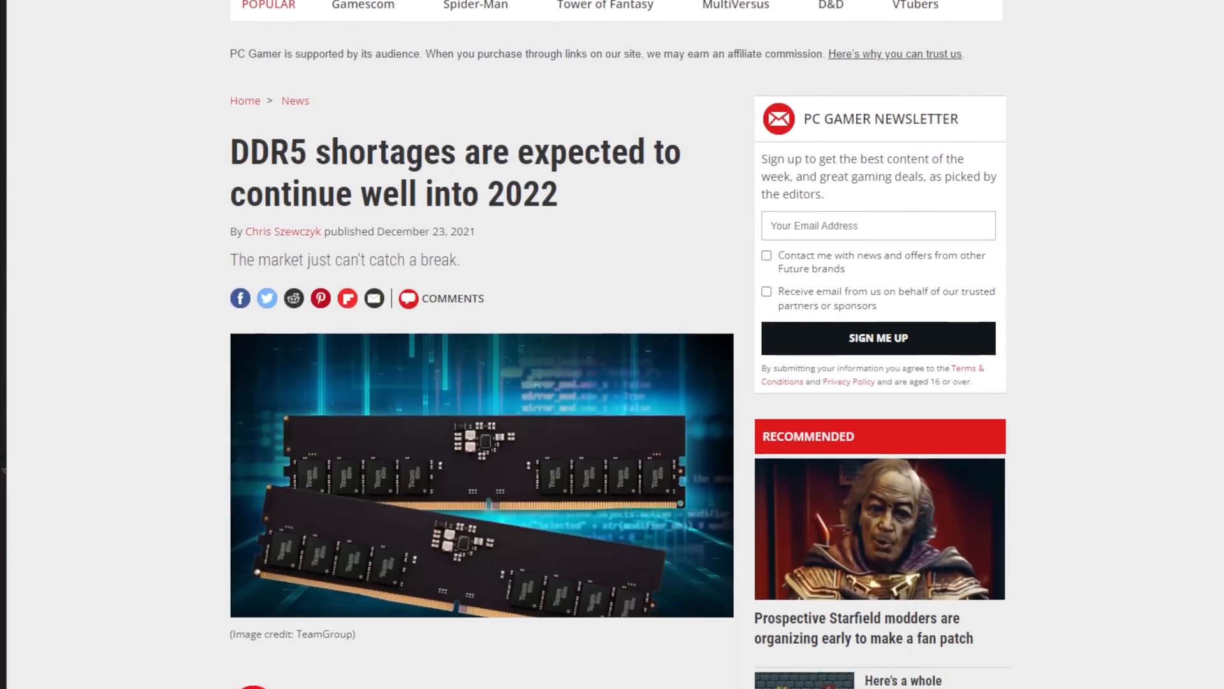
scroll("down", 3)
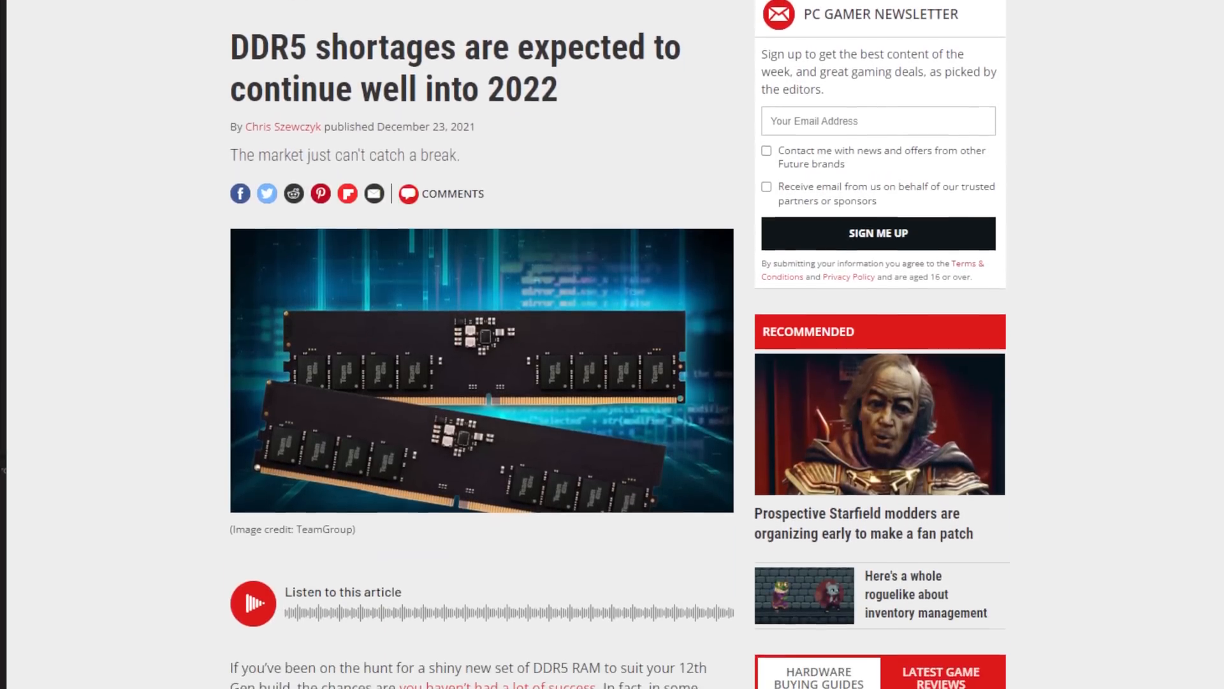
scroll("down", 3)
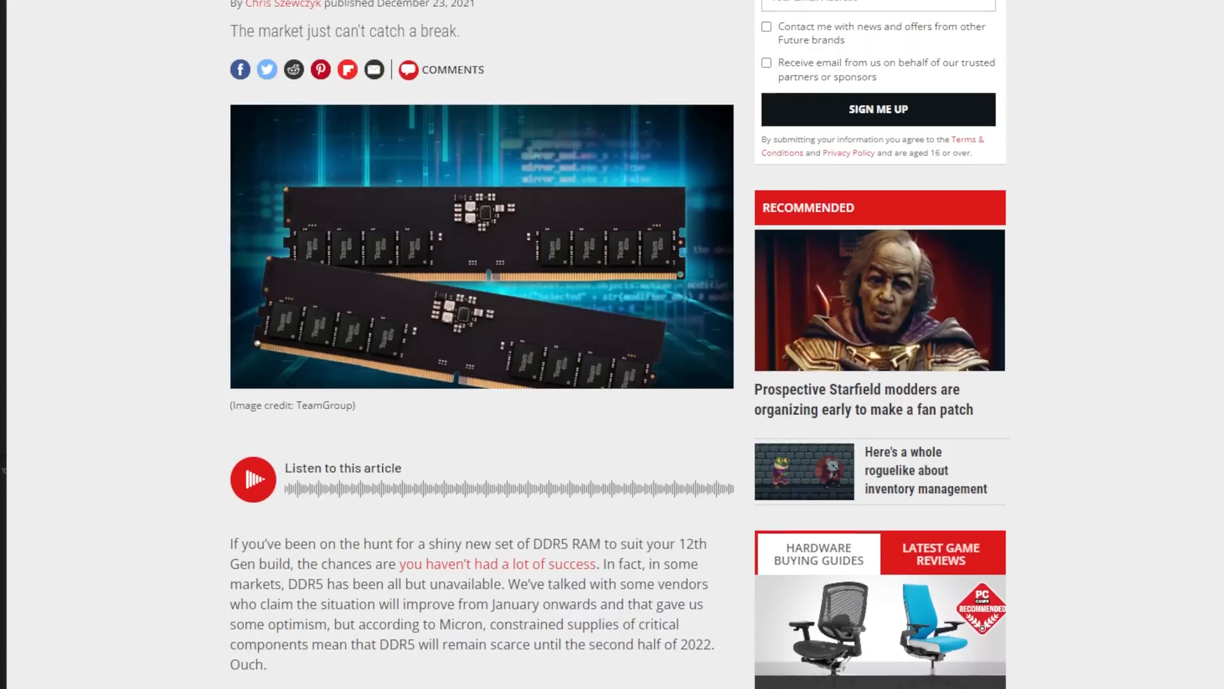
scroll("down", 3)
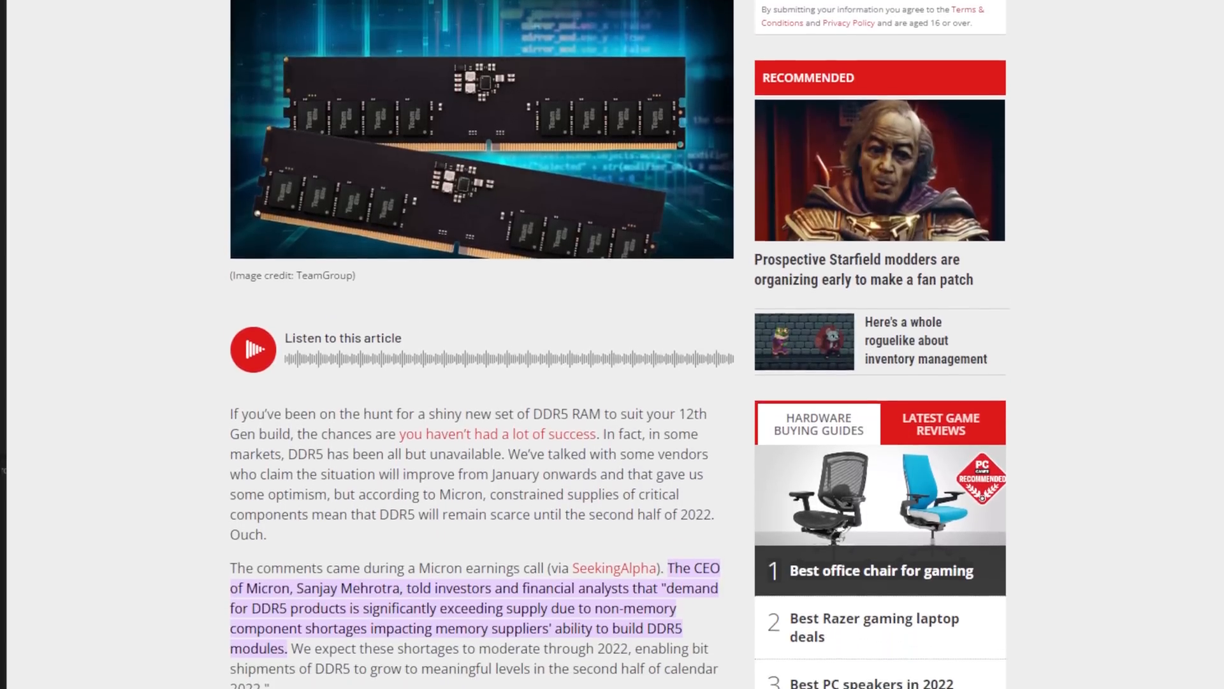
scroll("down", 3)
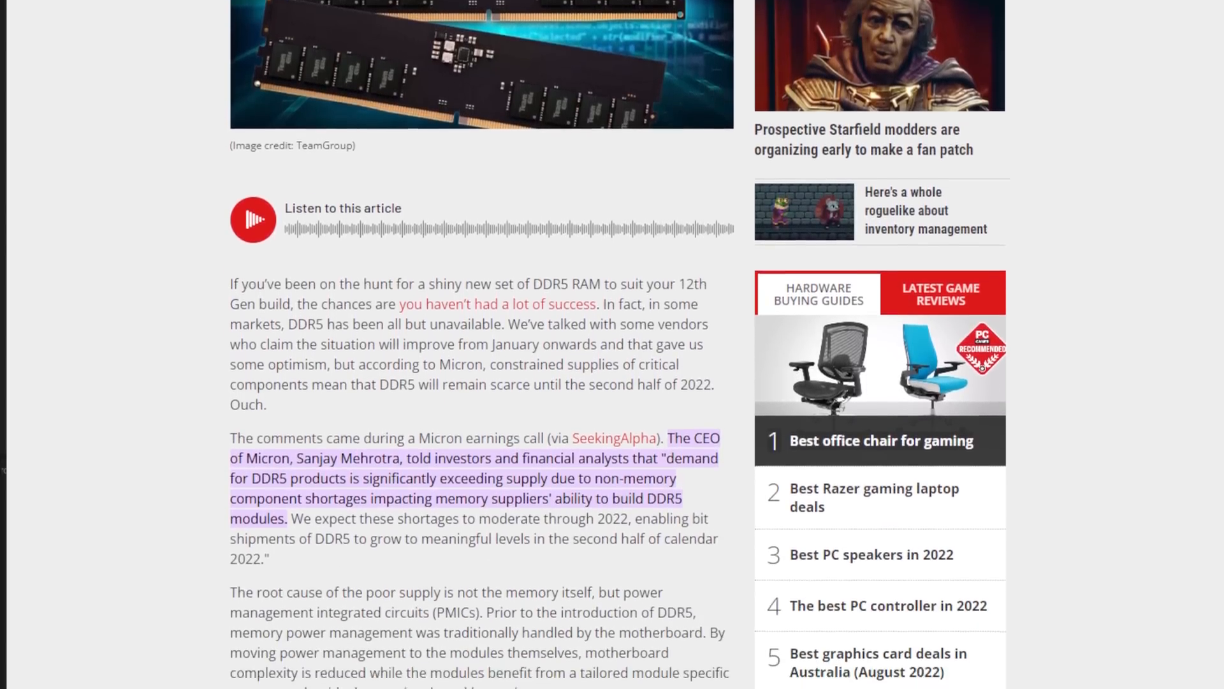
scroll("down", 3)
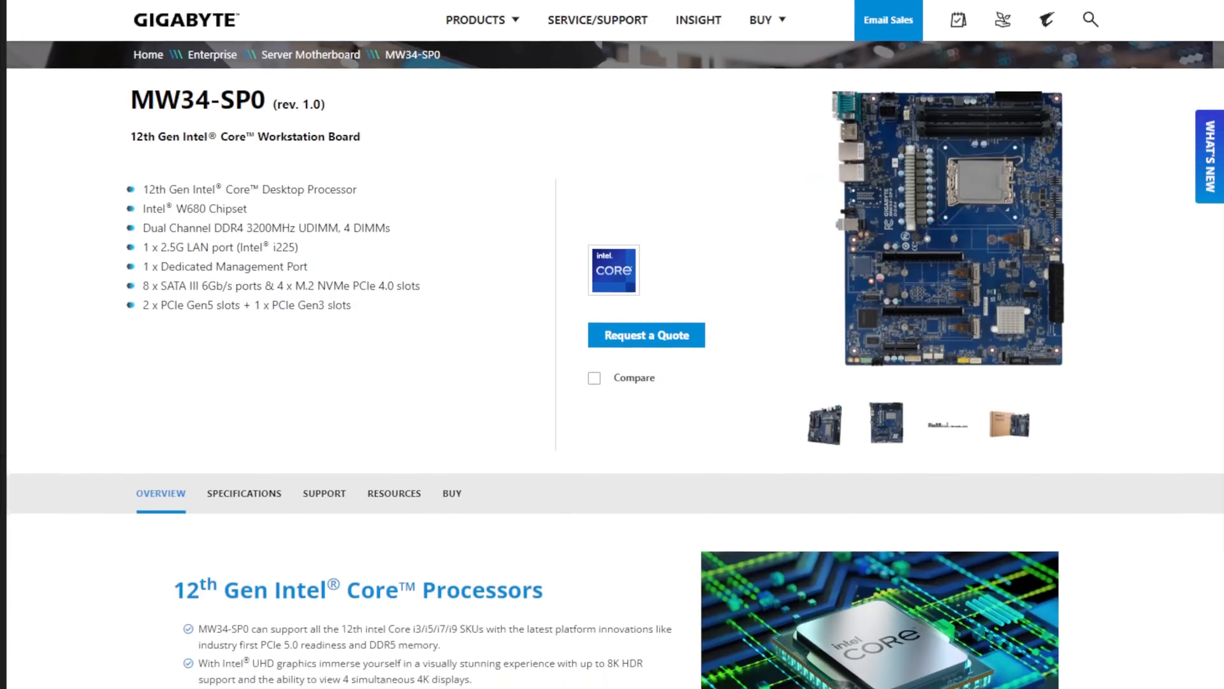
Scroll to the MW34-SP0 overview diagram showing LGA 1700 socket and four ECC/non-ECC DDR4 slots
scroll("down", 3)
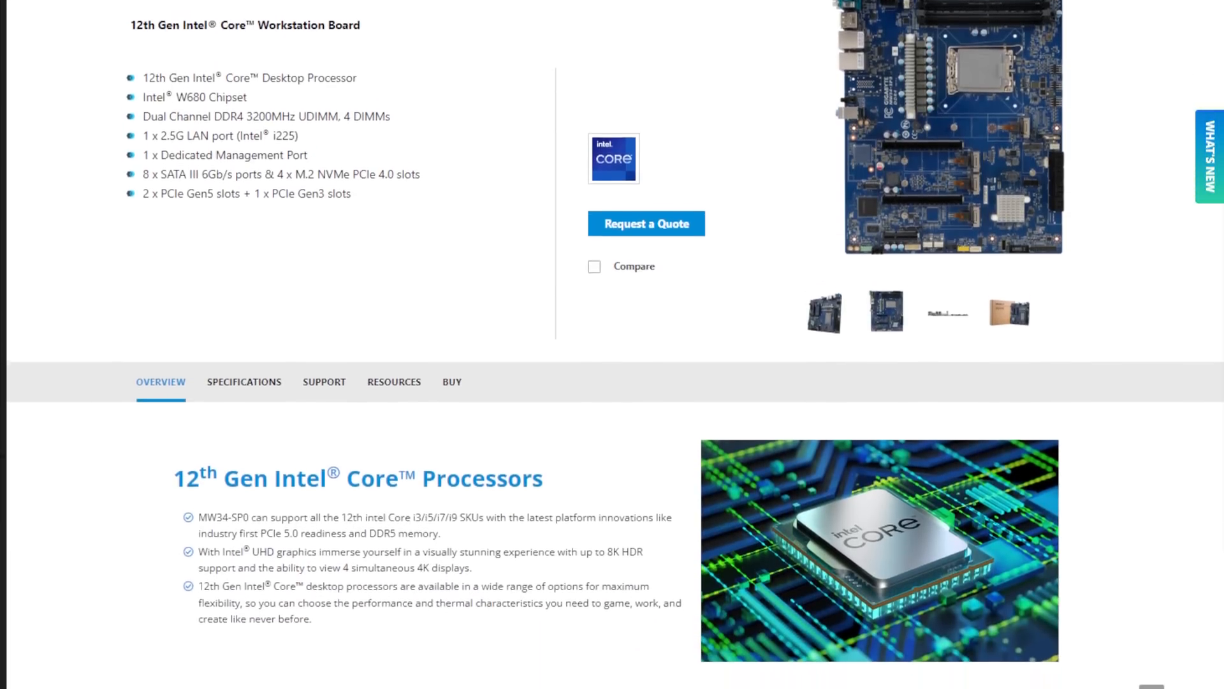
scroll("down", 3)
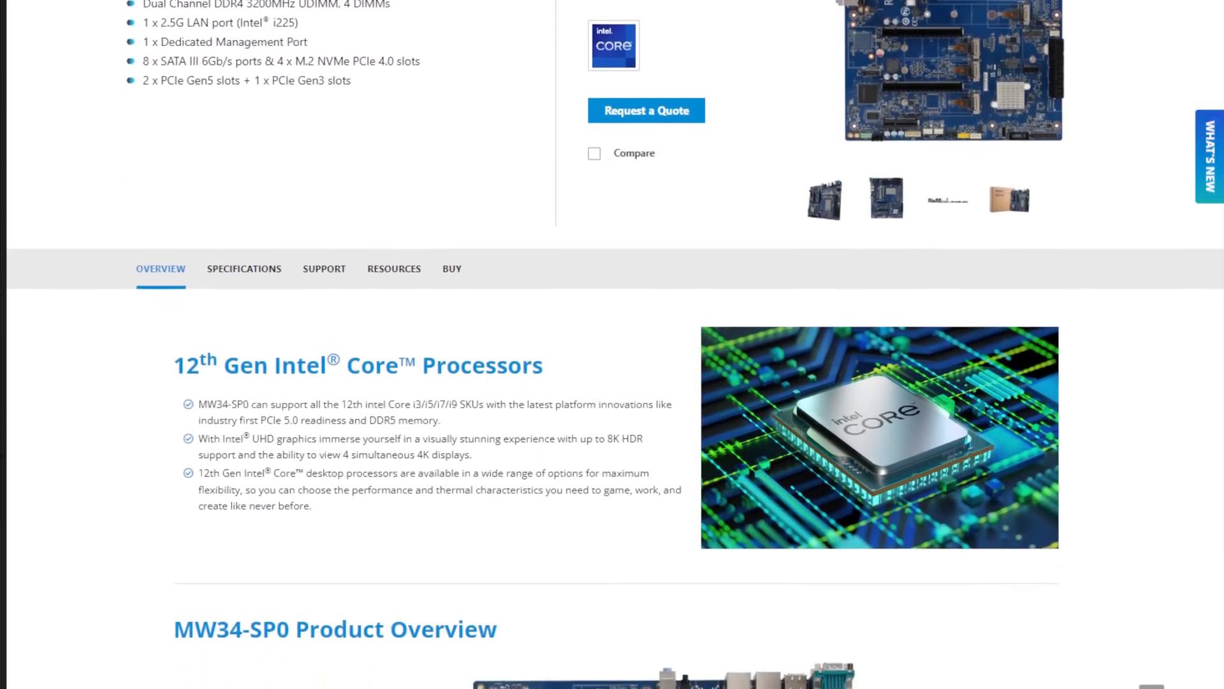
scroll("down", 3)
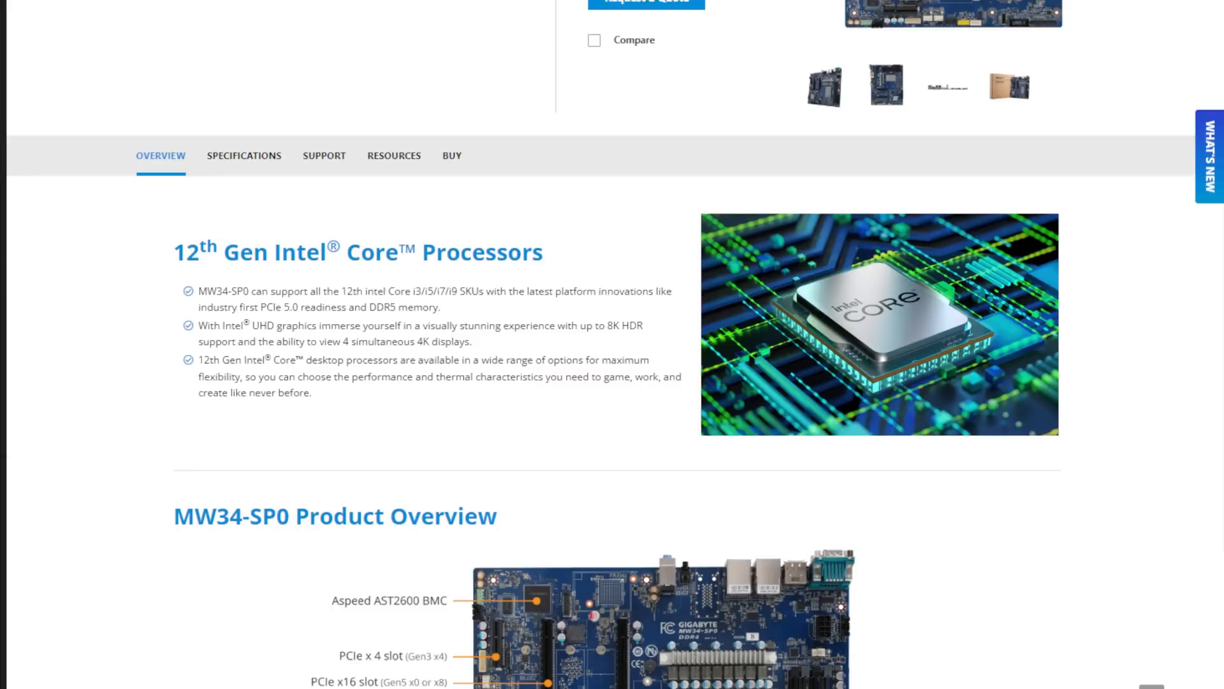
scroll("down", 3)
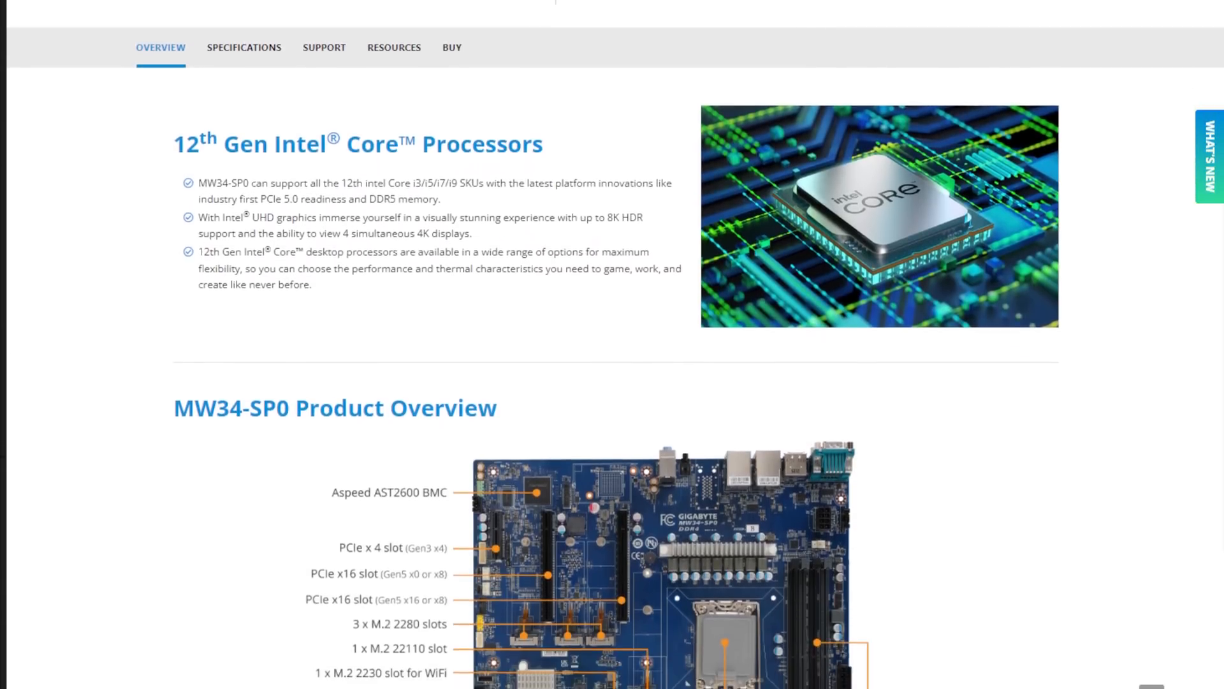
scroll("down", 3)
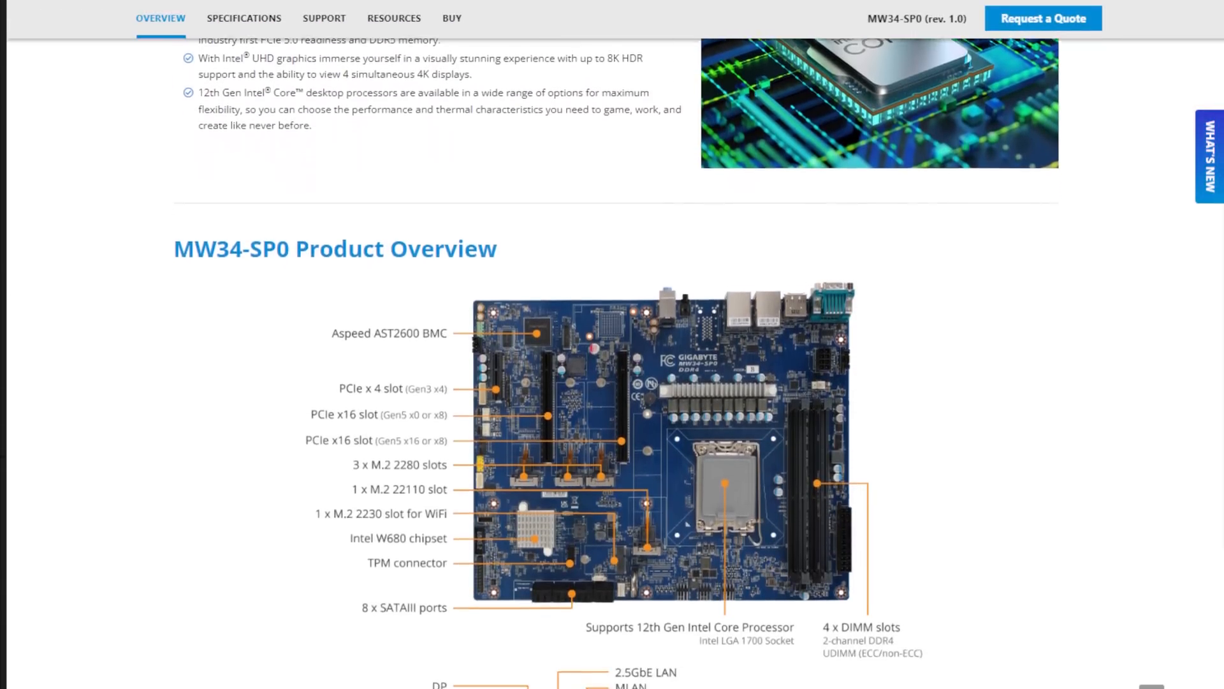